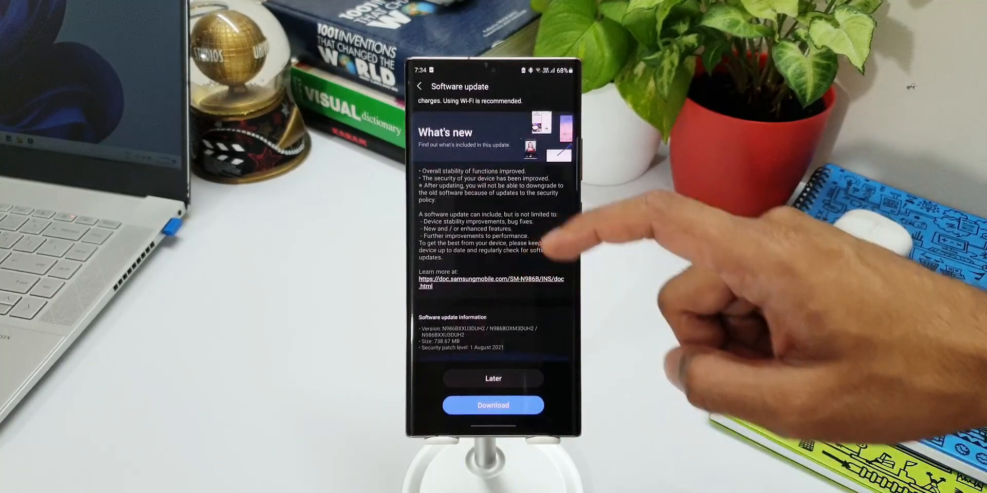
pyautogui.moveTo(548, 246)
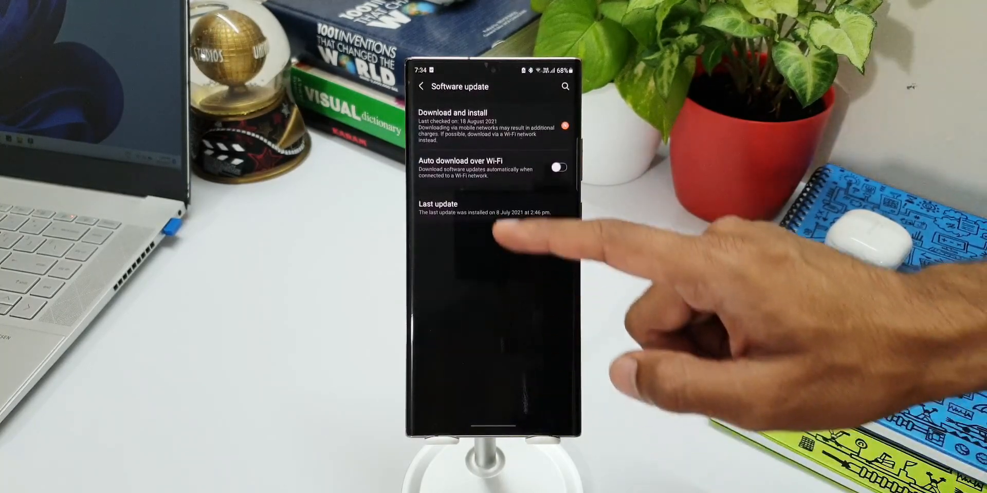
# - Back out of the pending update details to the main Settings list
pyautogui.click(485, 208)
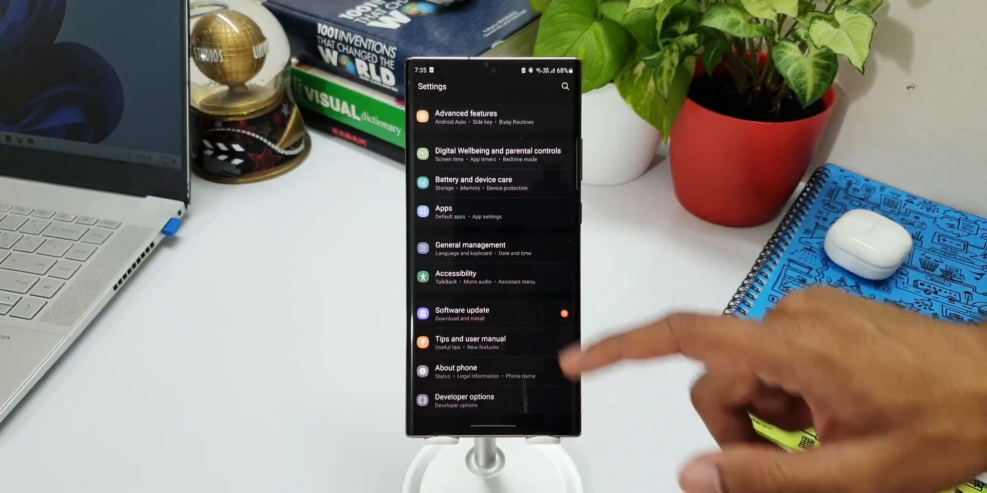
# - Visit Battery and device care, return home, then reopen the pending update details
pyautogui.click(473, 183)
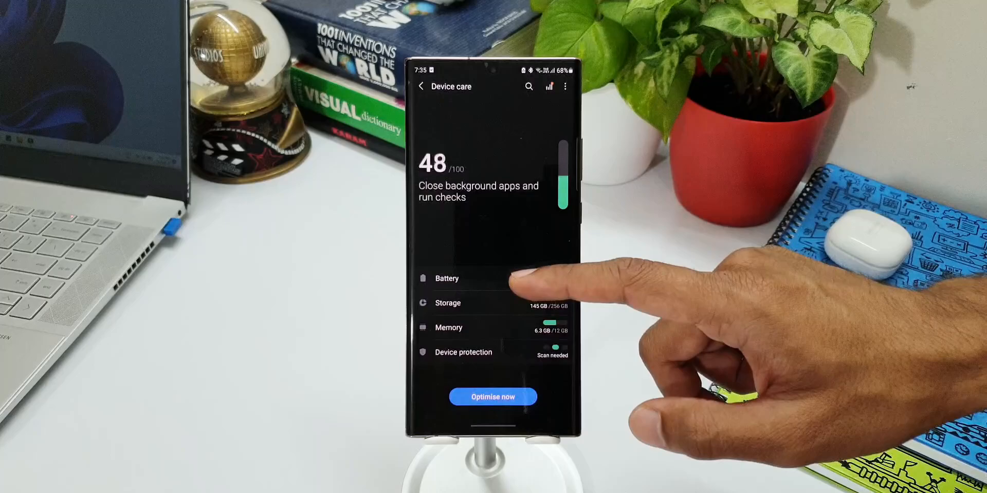
pyautogui.click(447, 279)
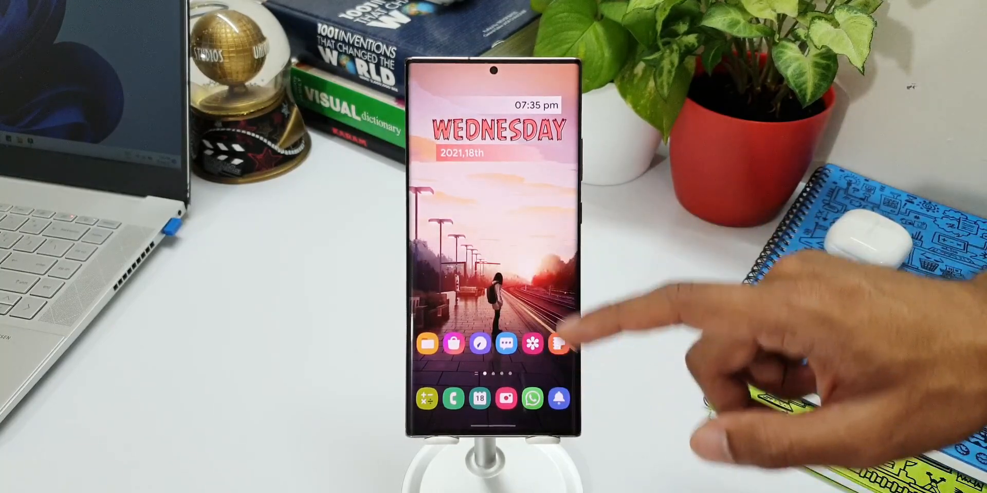
pyautogui.click(552, 346)
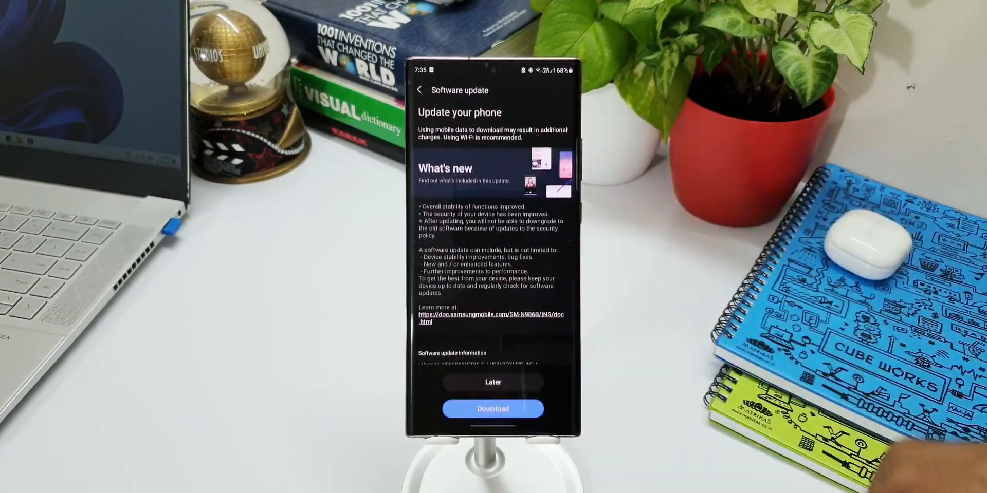
# - Start downloading the 738.67 MB update, then pause the download
pyautogui.click(493, 409)
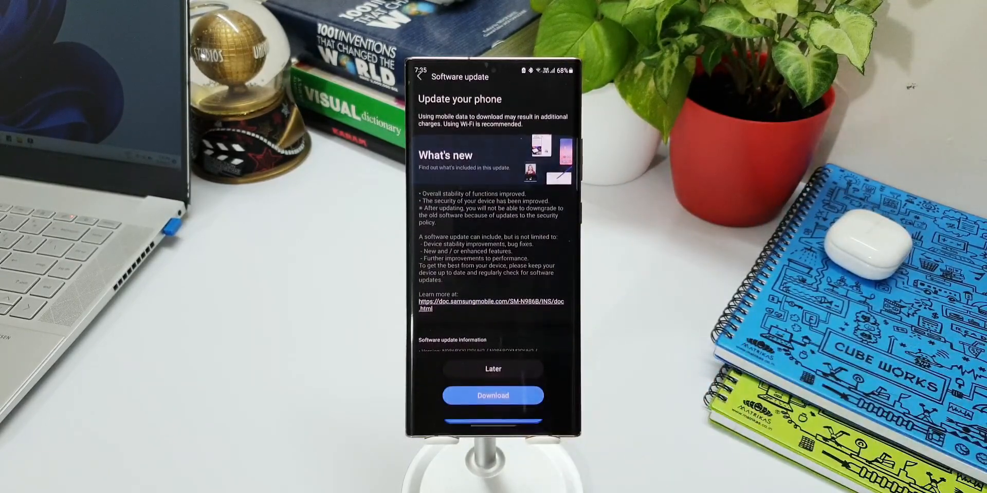
pyautogui.click(493, 395)
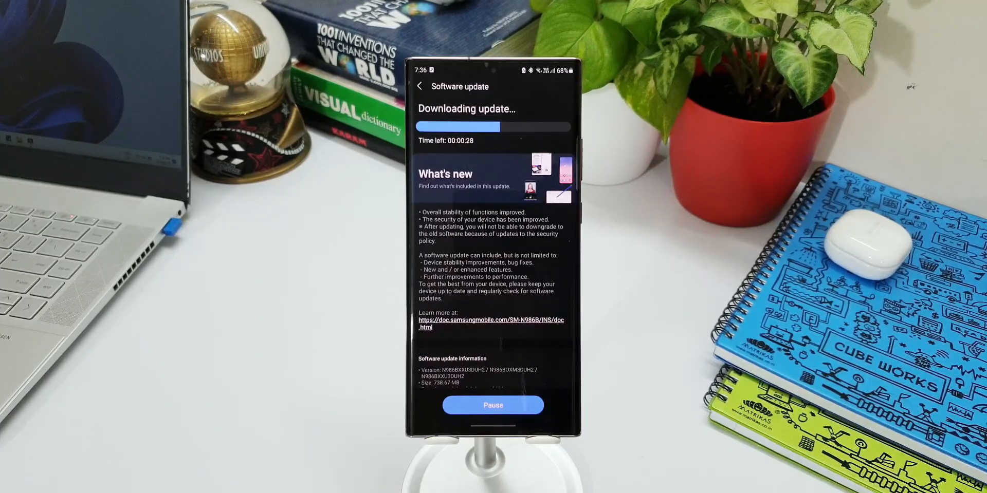
pyautogui.click(493, 404)
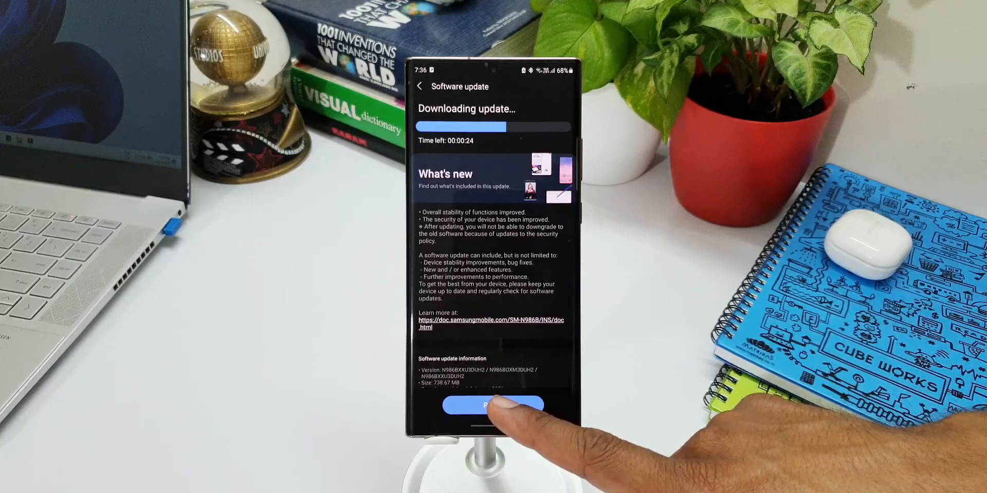
pyautogui.click(493, 405)
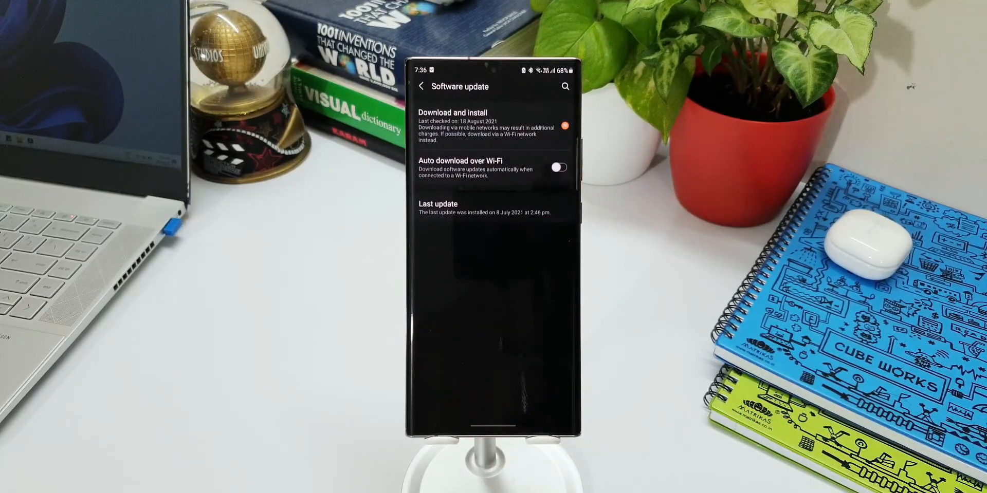